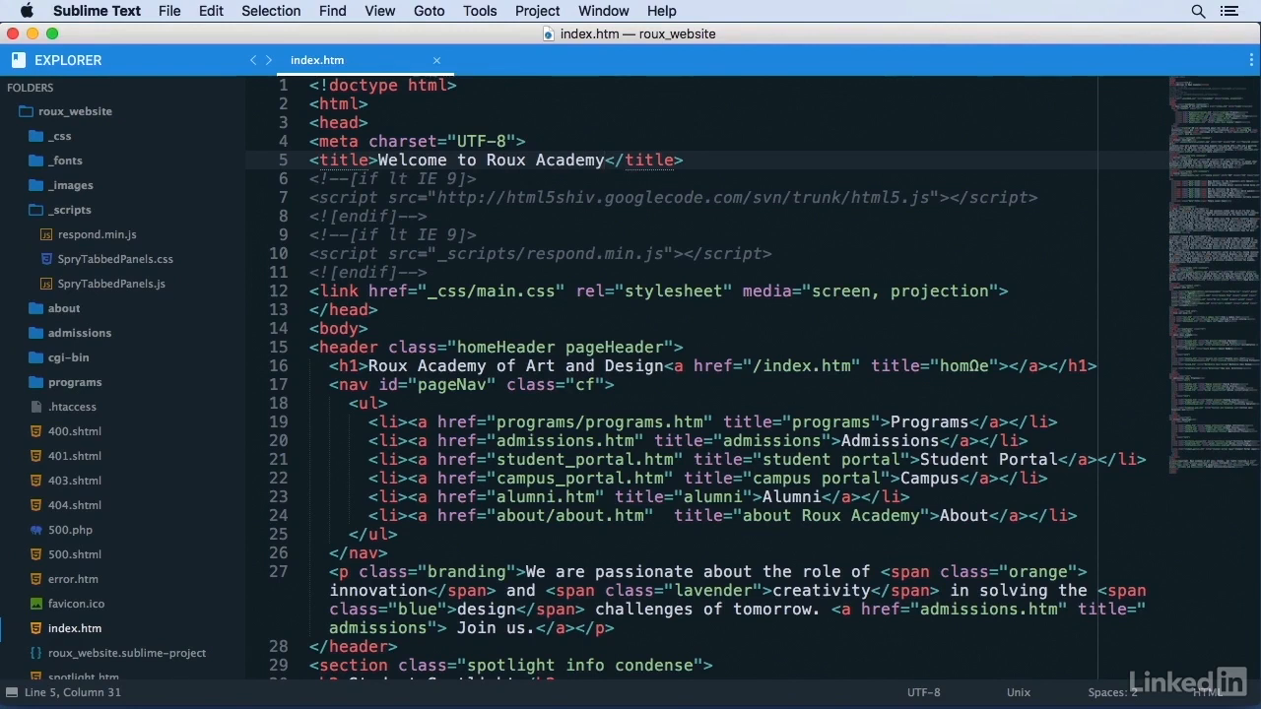
# Select the id= text in the nav tag as the match pattern
pyautogui.click(410, 384)
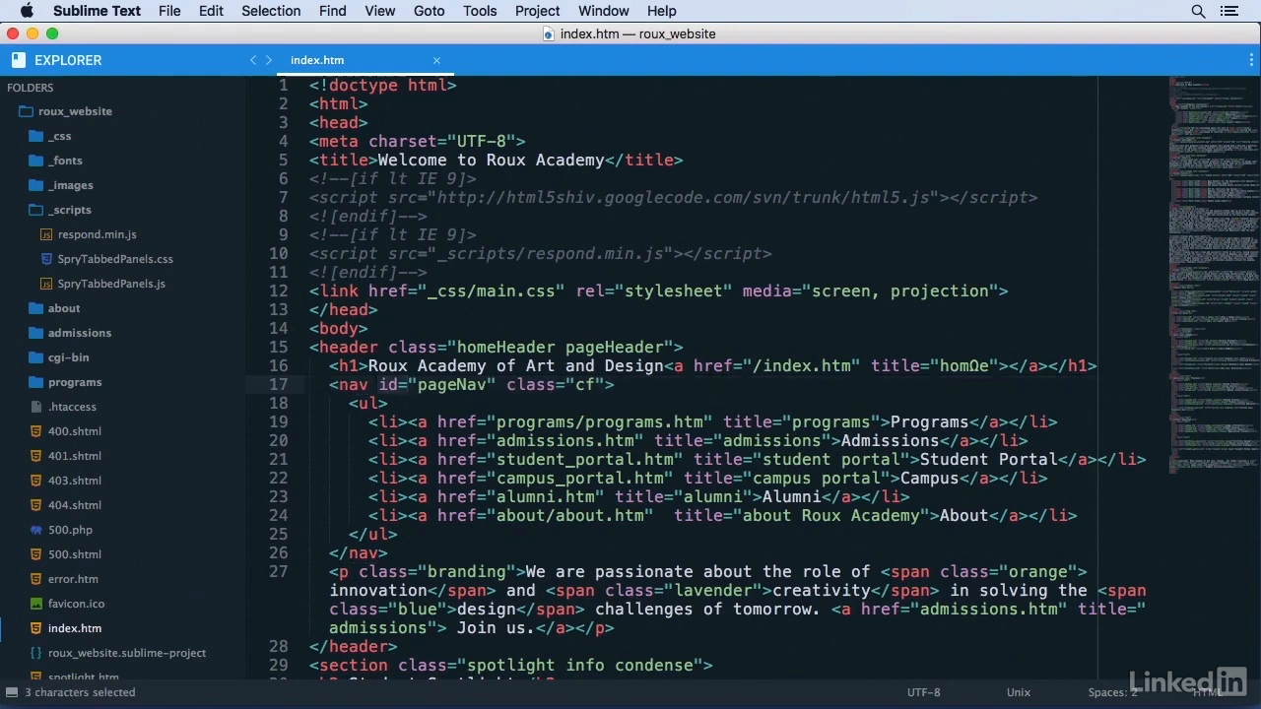
pyautogui.moveTo(402, 392)
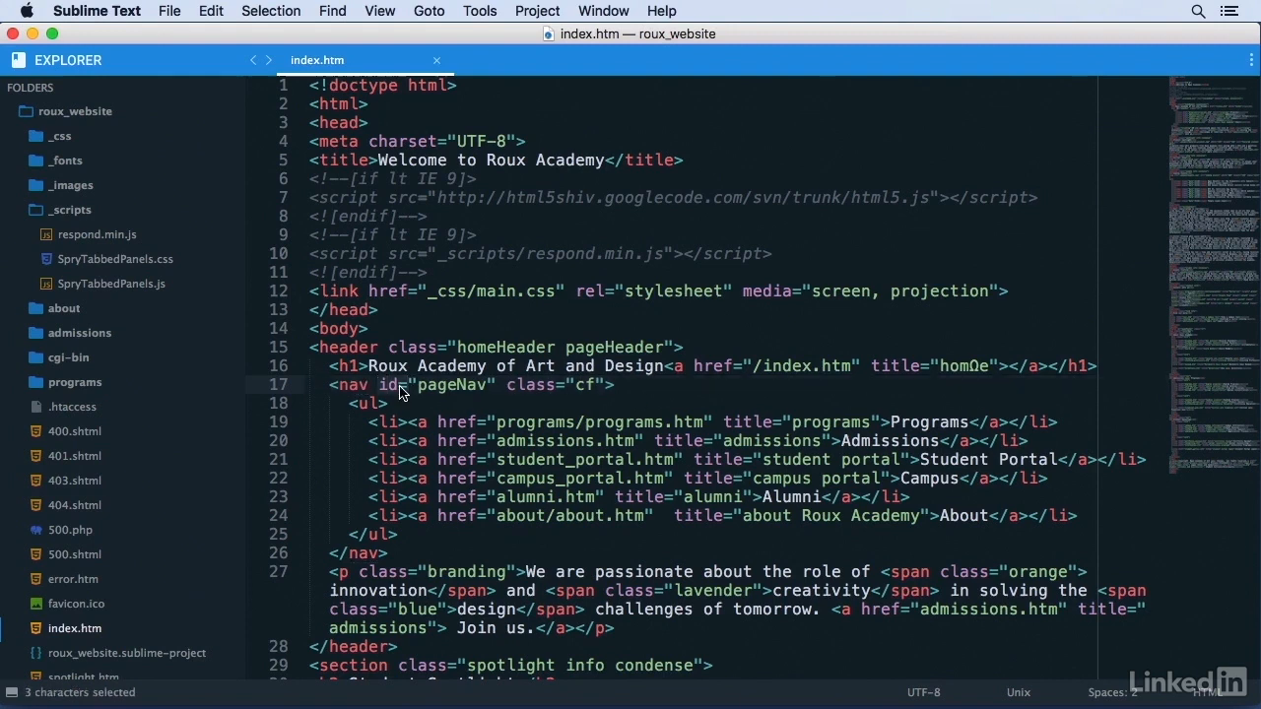
# Use Quick Find All to select all three id= occurrences in index.htm at once
pyautogui.click(331, 12)
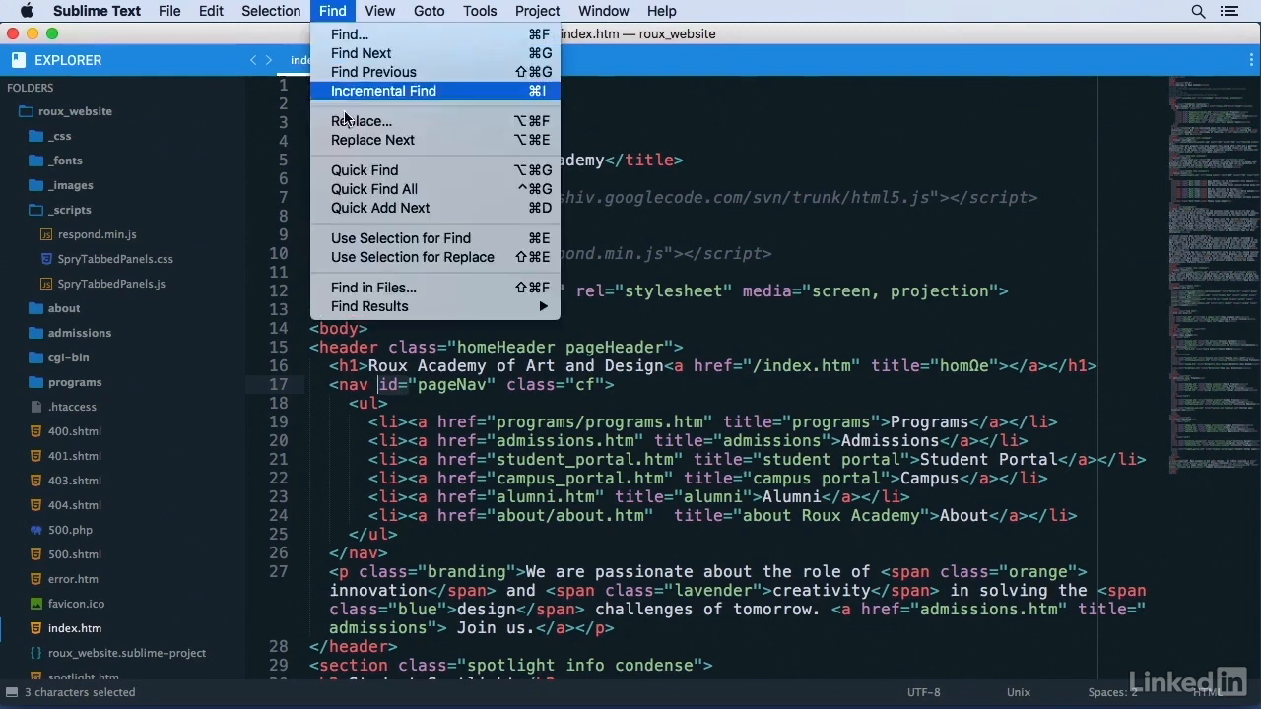
pyautogui.moveTo(374, 189)
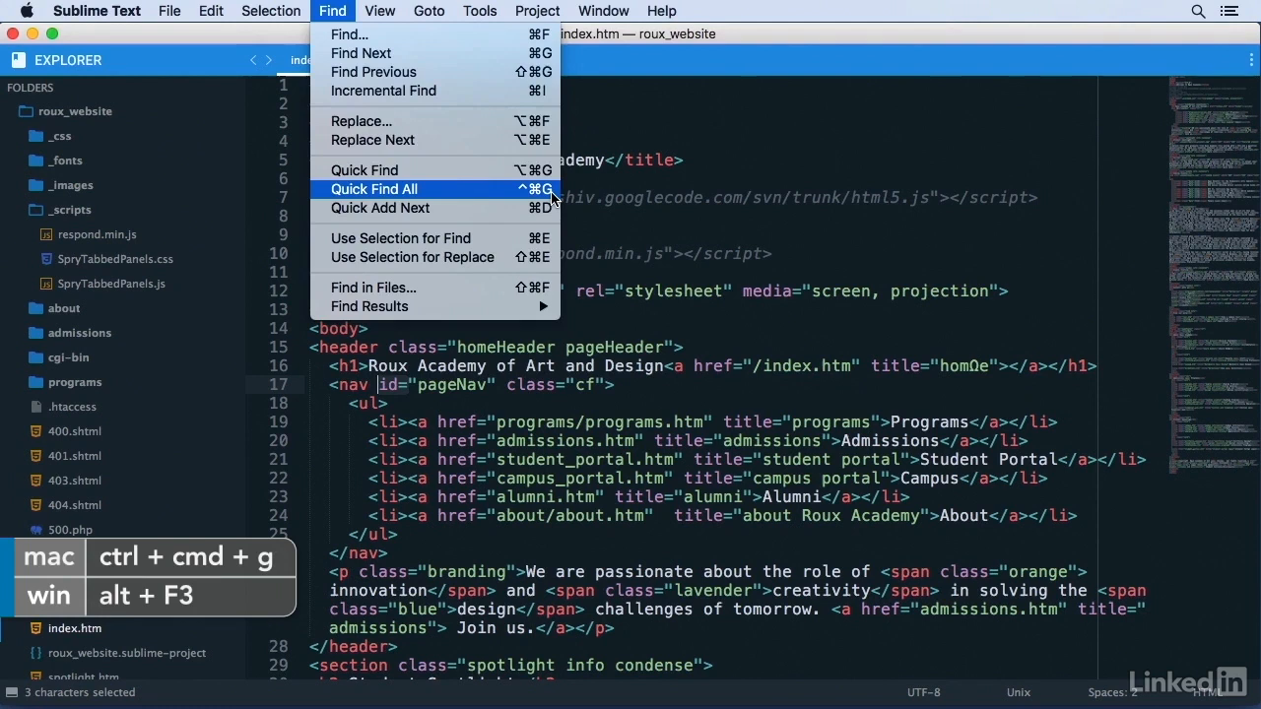
pyautogui.click(374, 189)
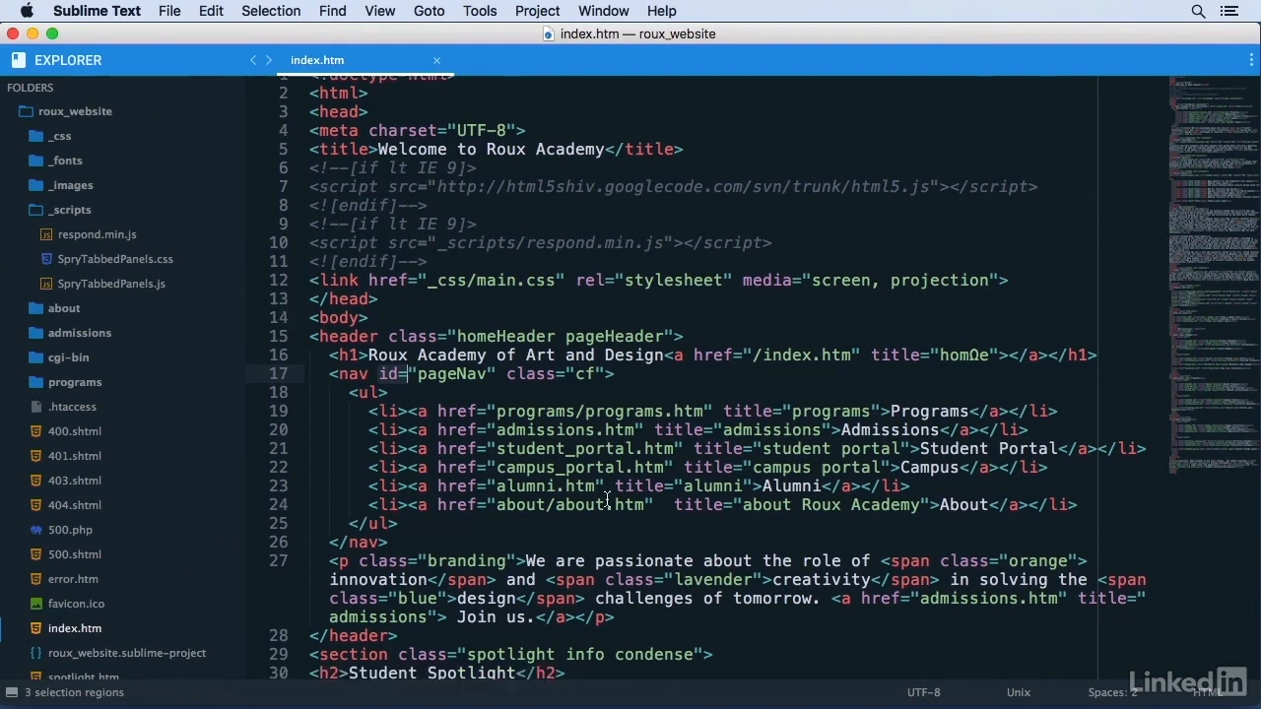
# Scroll down to confirm the mainContent id= is among the three active cursor regions
pyautogui.scroll(-3)
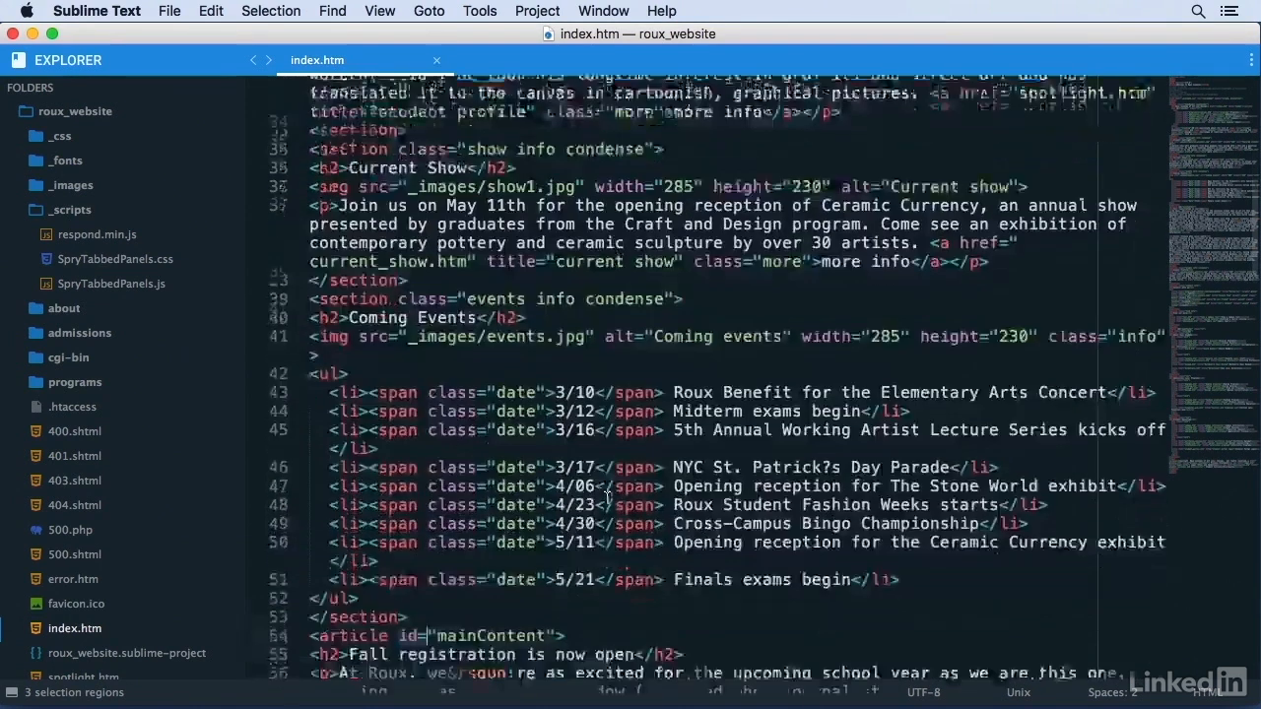
pyautogui.scroll(-3)
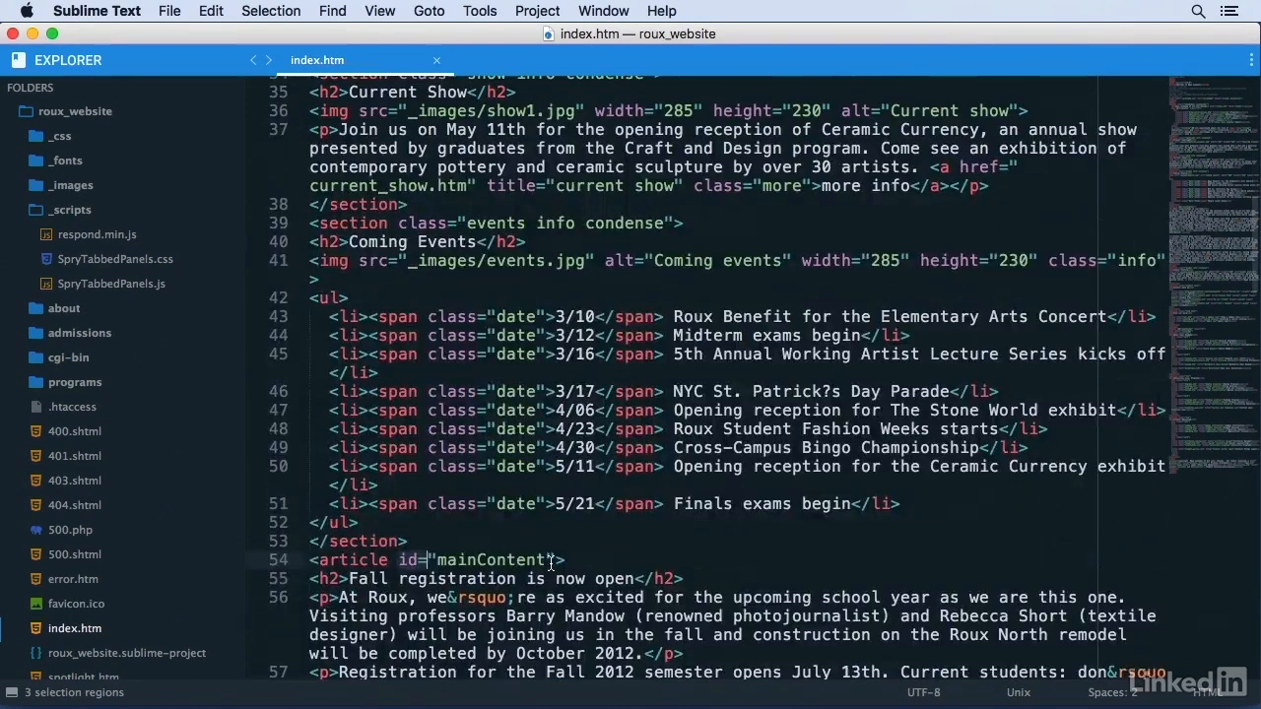
pyautogui.moveTo(773, 510)
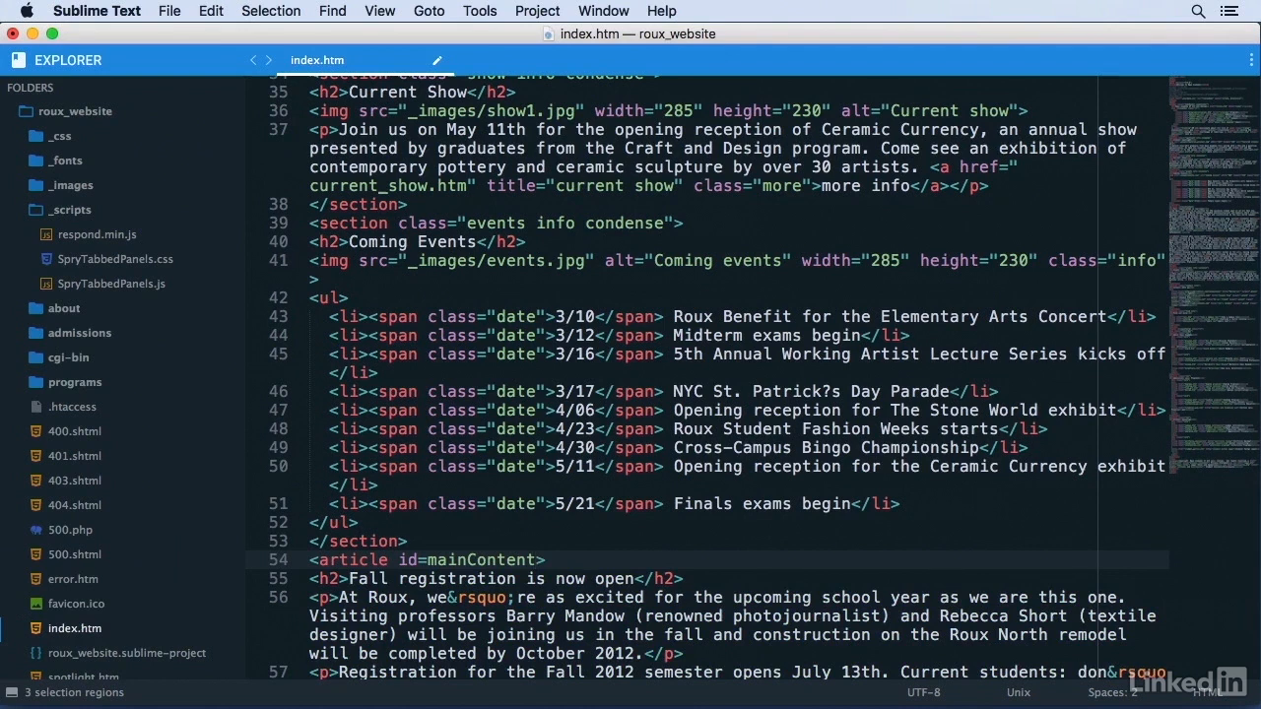
pyautogui.moveTo(1210, 197)
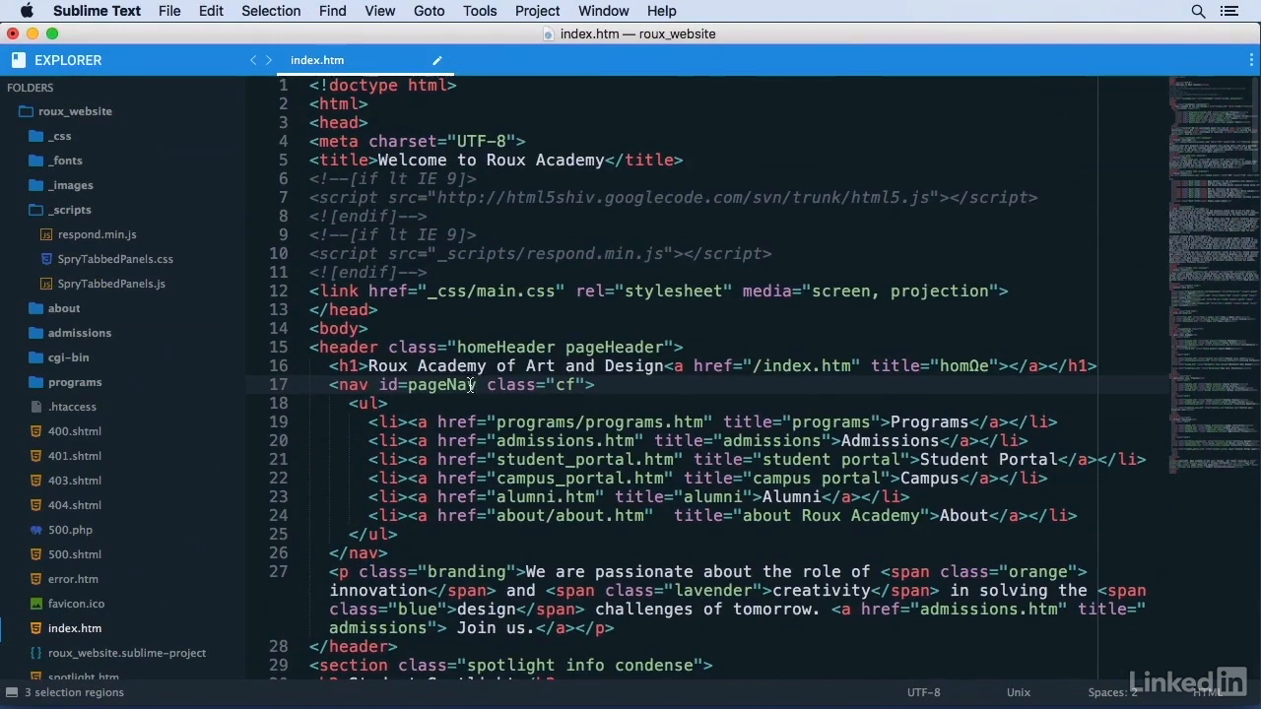
pyautogui.moveTo(668, 445)
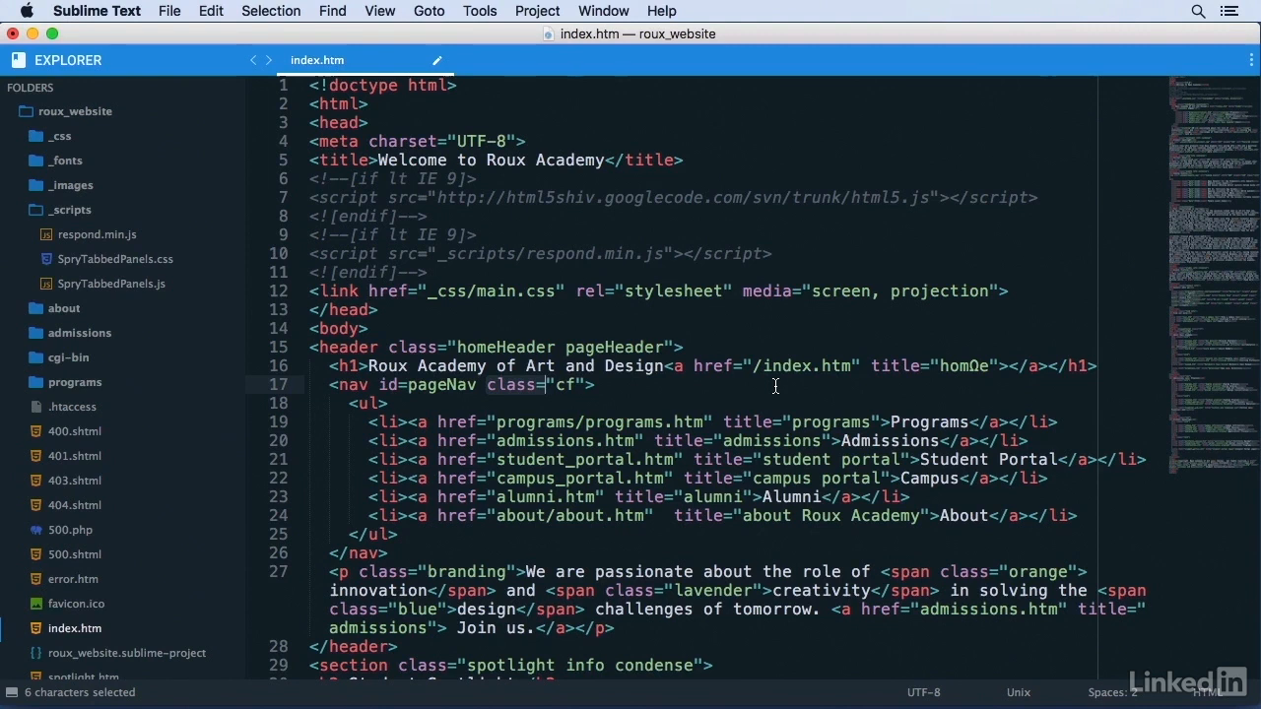
# With class=" in the nav tag selected, bring up the Find commands
pyautogui.click(331, 12)
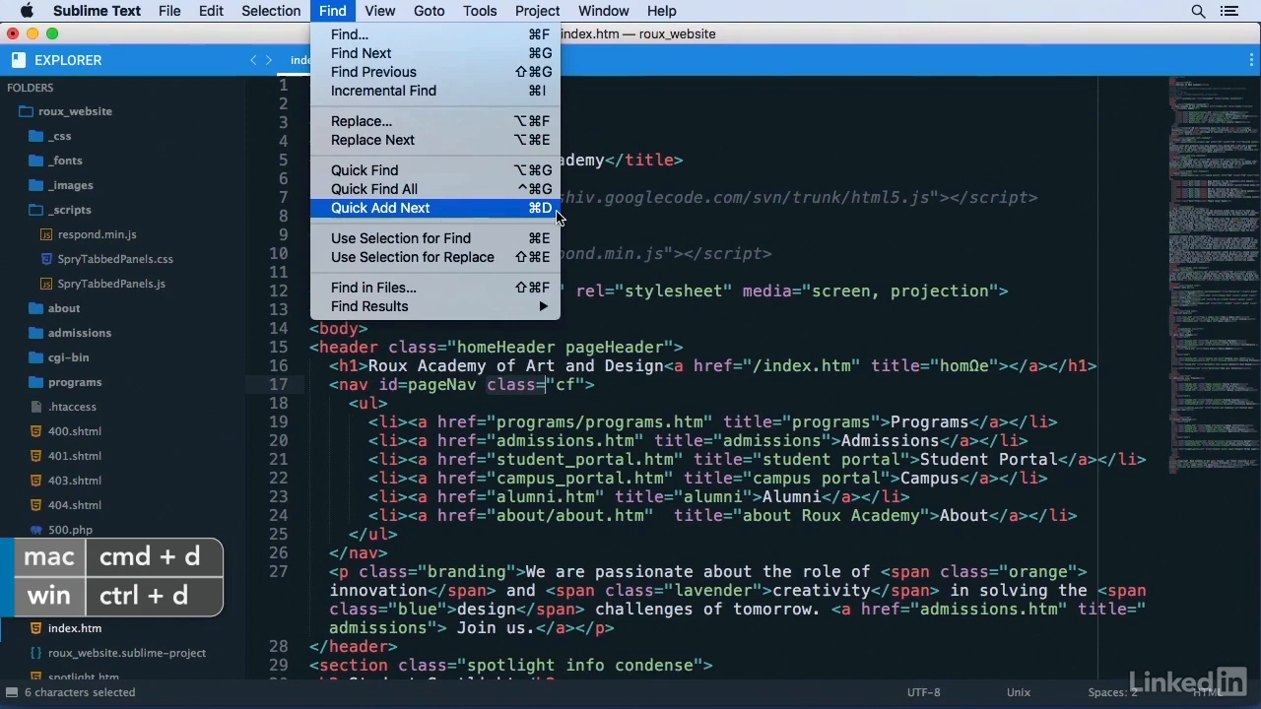
# Use Quick Add Next to add the branding paragraph's class=" to the matches
pyautogui.click(380, 209)
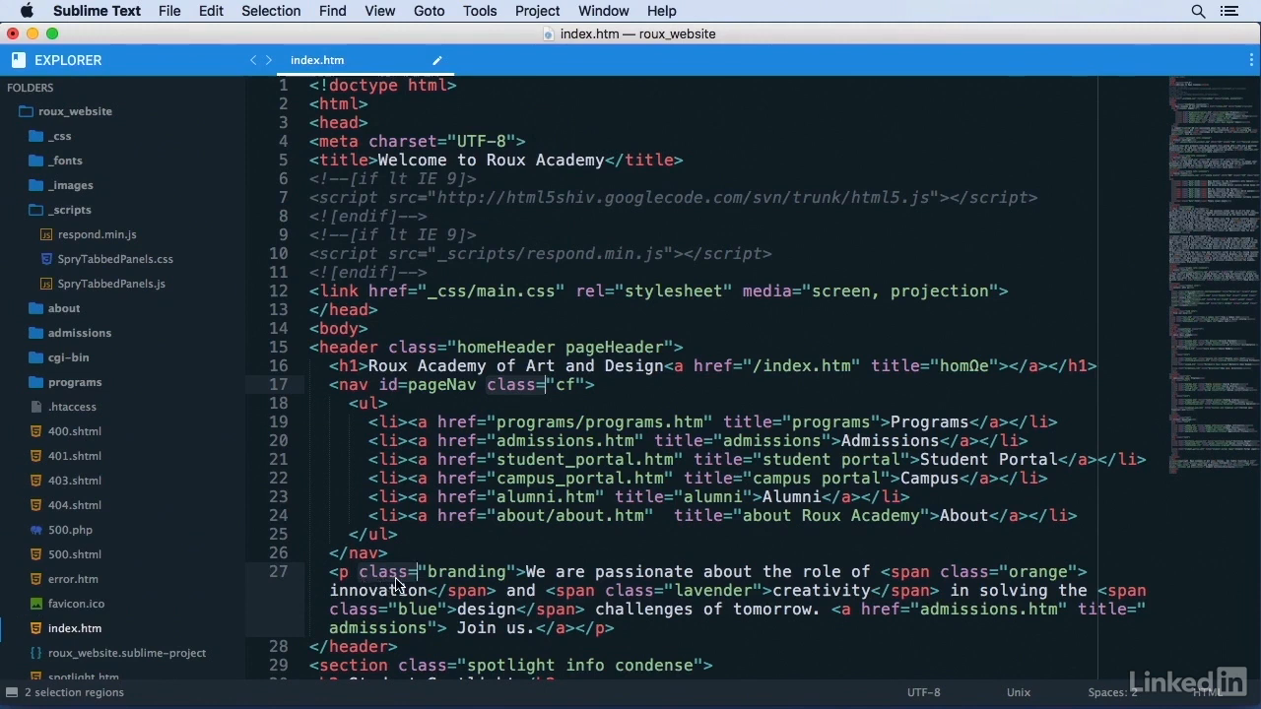
pyautogui.moveTo(836, 367)
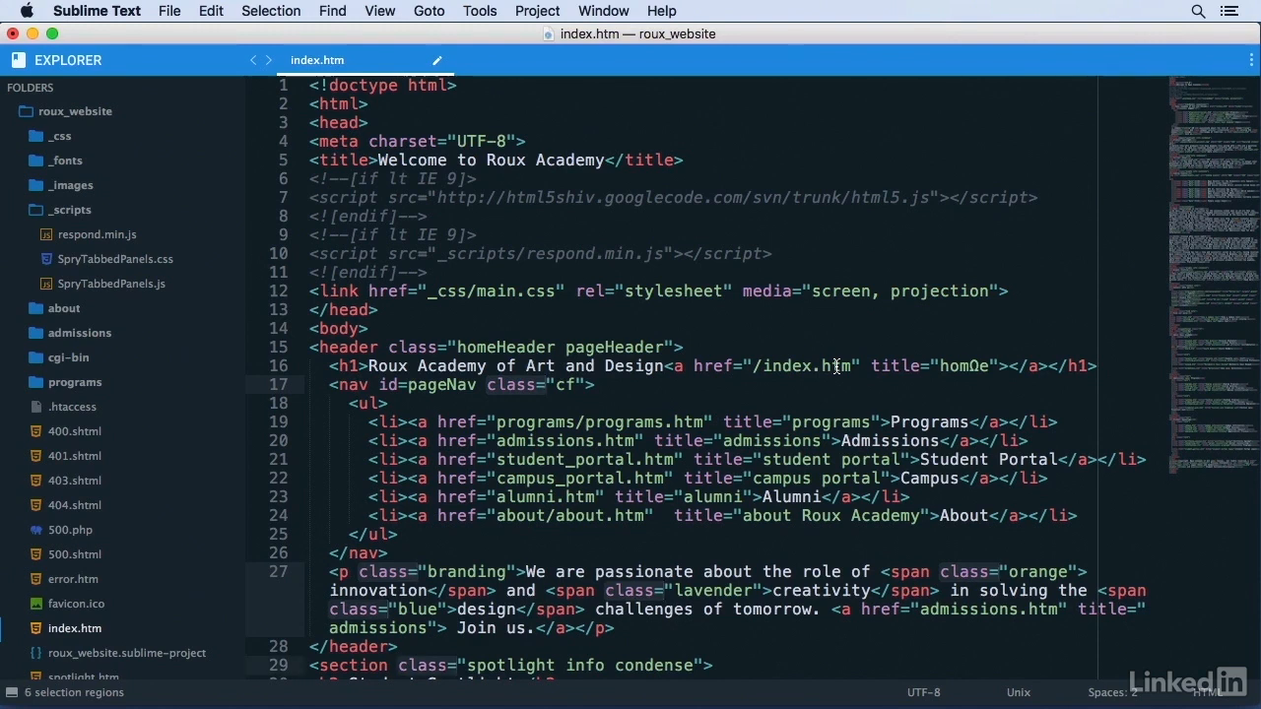
pyautogui.moveTo(437, 613)
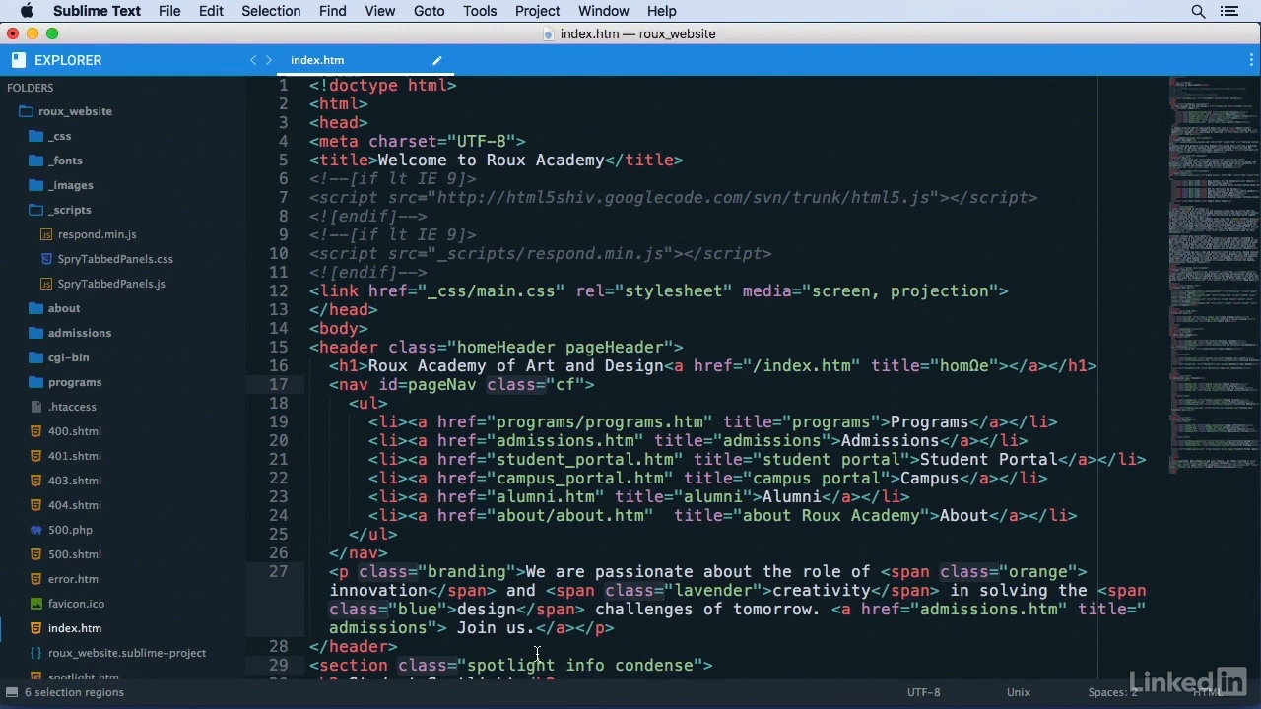
# Add single-word class values like more, date and info, skipping multi-word ones, down to the alumni section
pyautogui.scroll(-3)
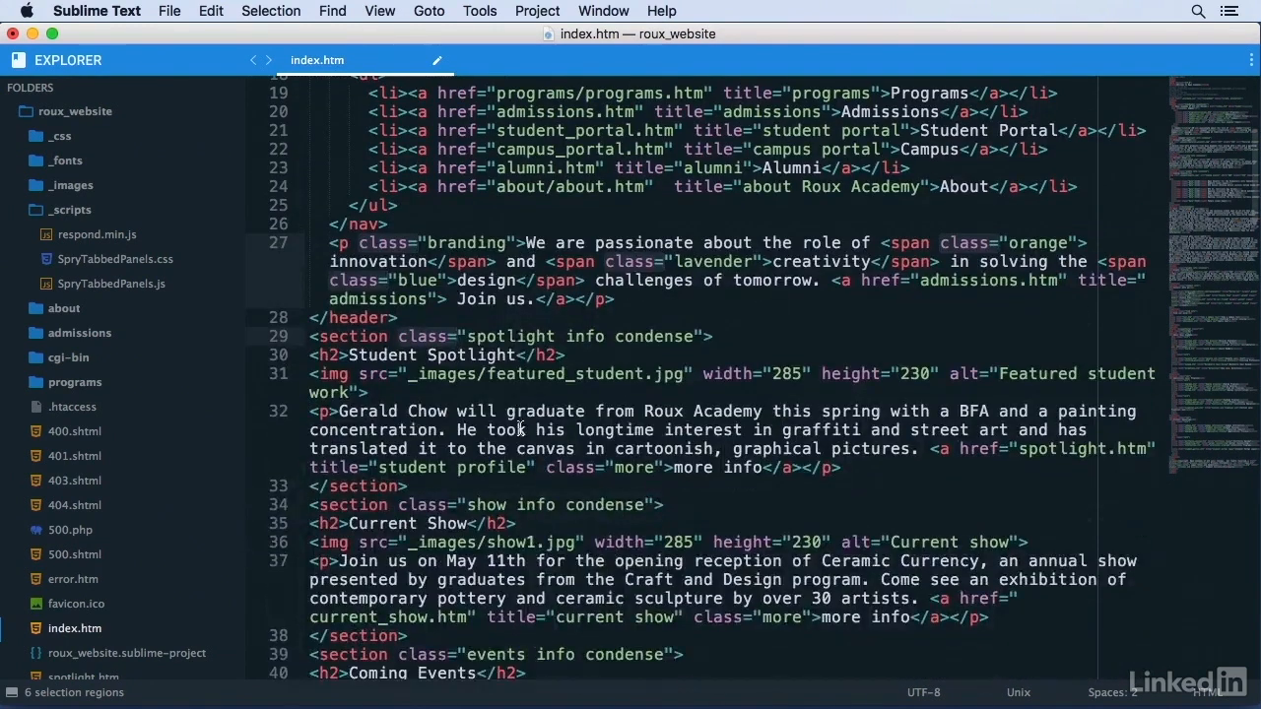
pyautogui.moveTo(480, 335)
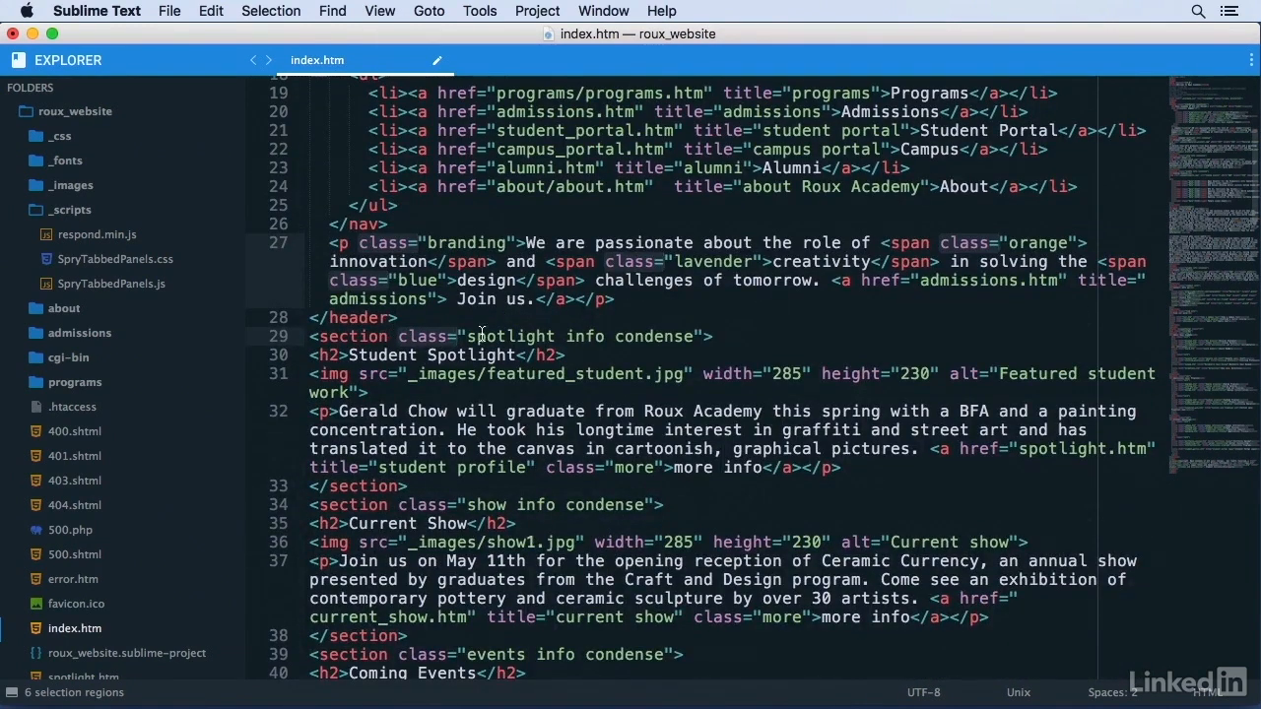
pyautogui.moveTo(547, 351)
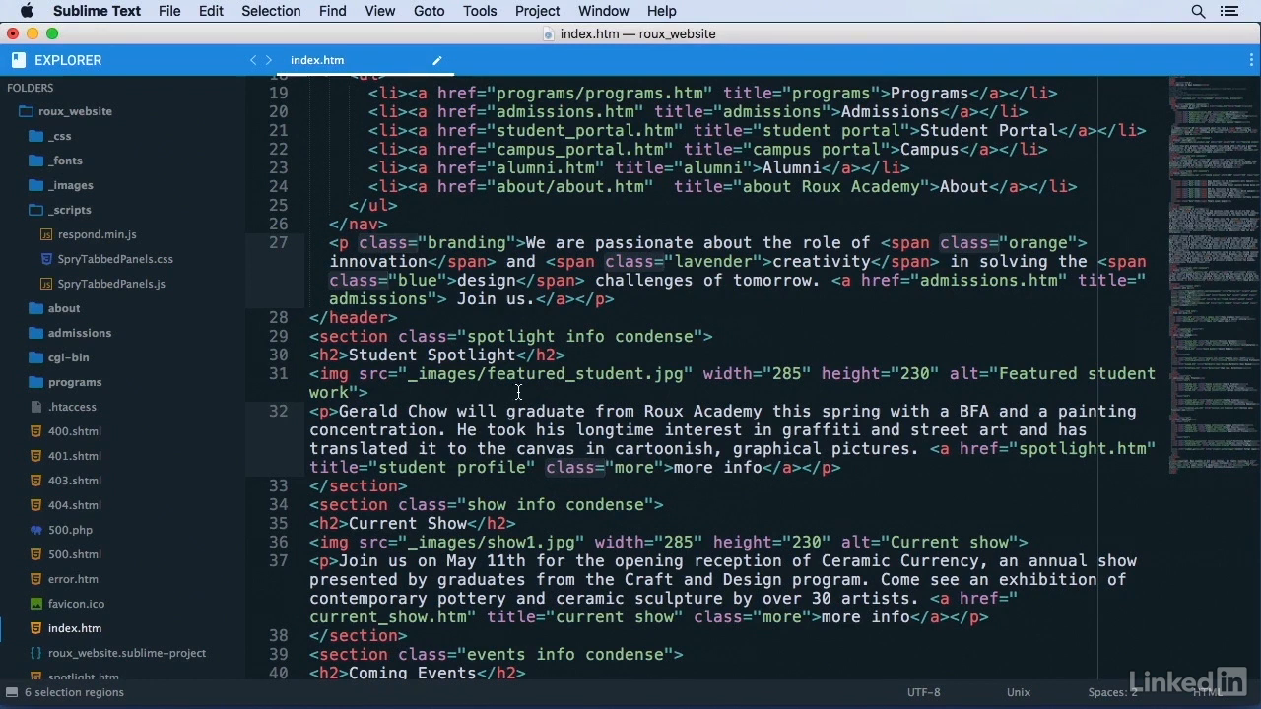
pyautogui.moveTo(582, 475)
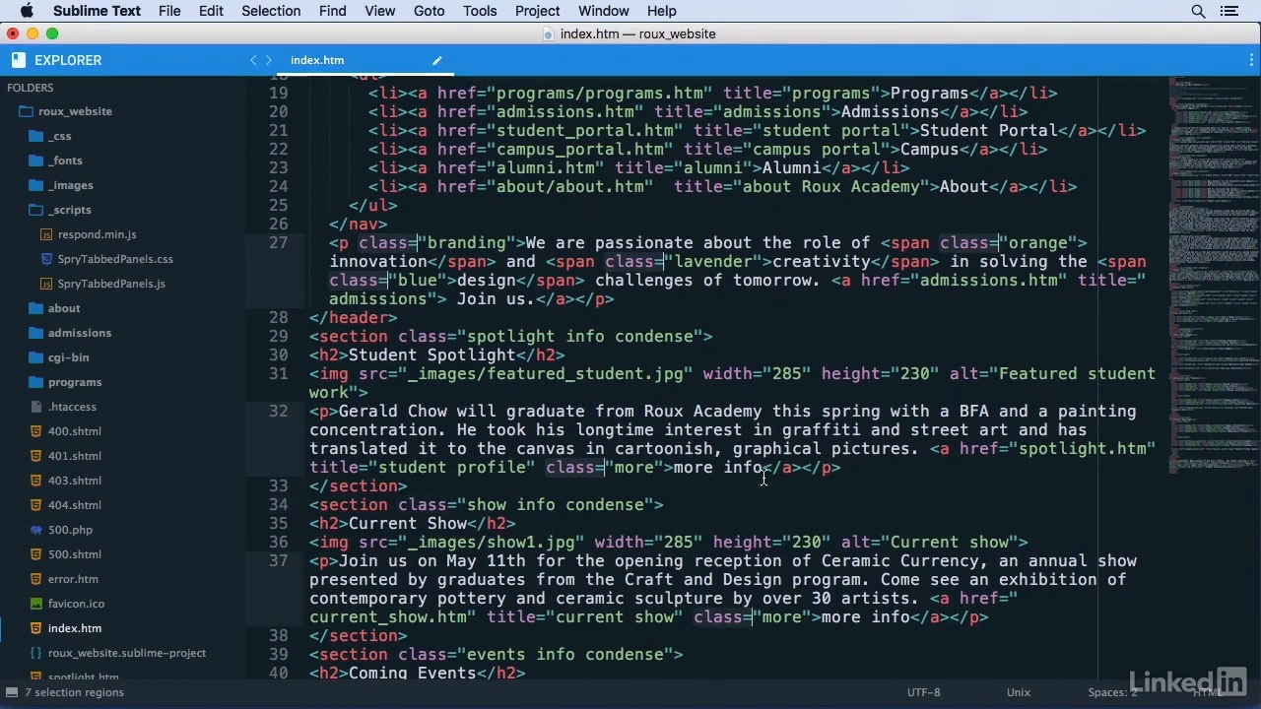
pyautogui.scroll(-3)
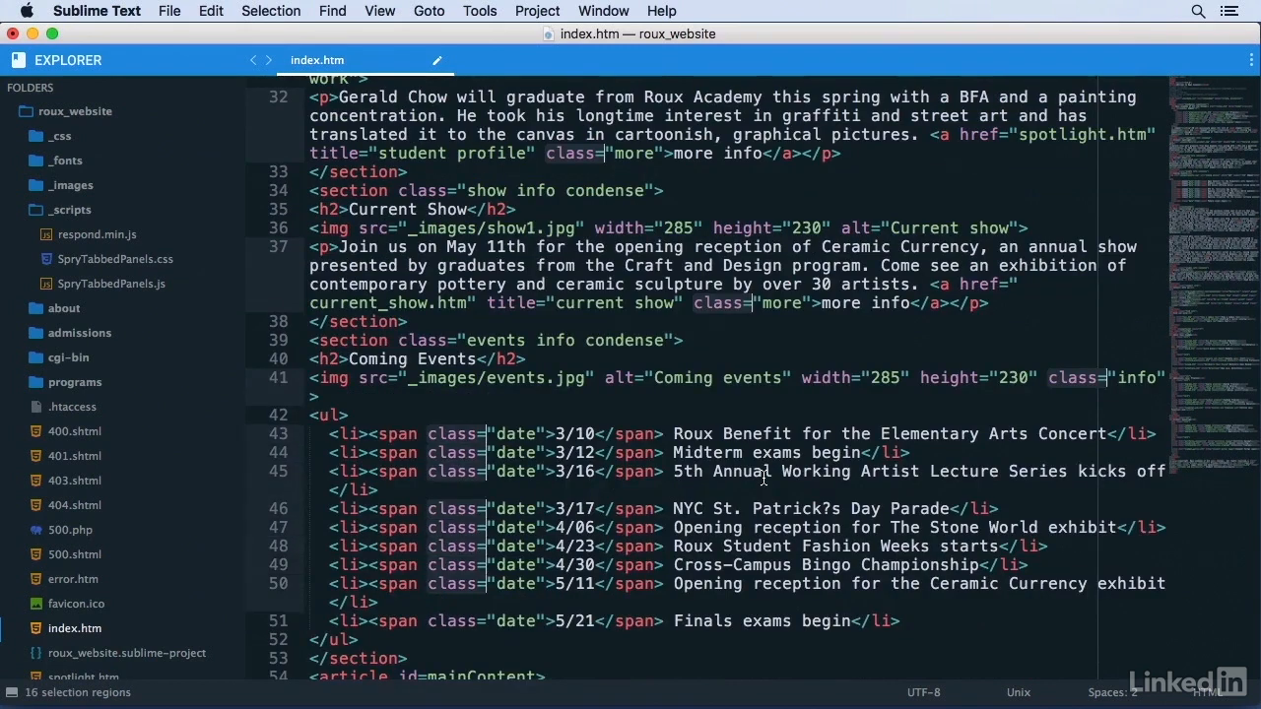
pyautogui.scroll(-3)
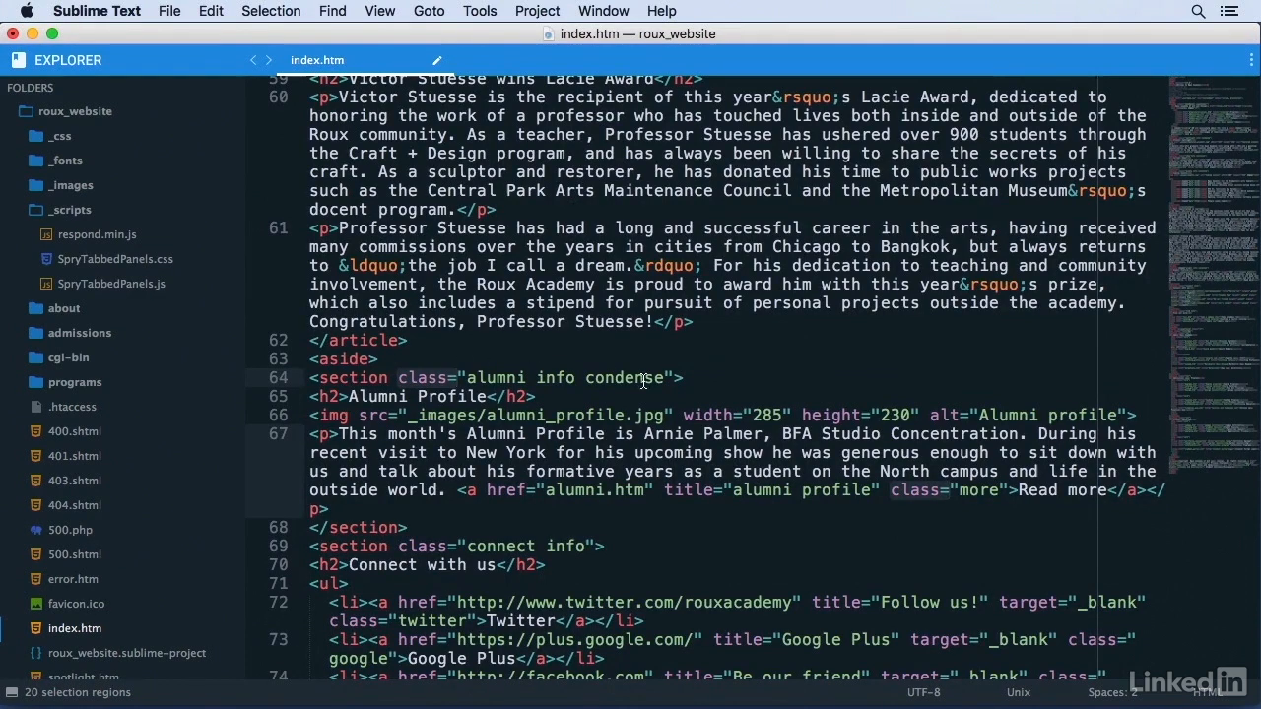
pyautogui.moveTo(954, 541)
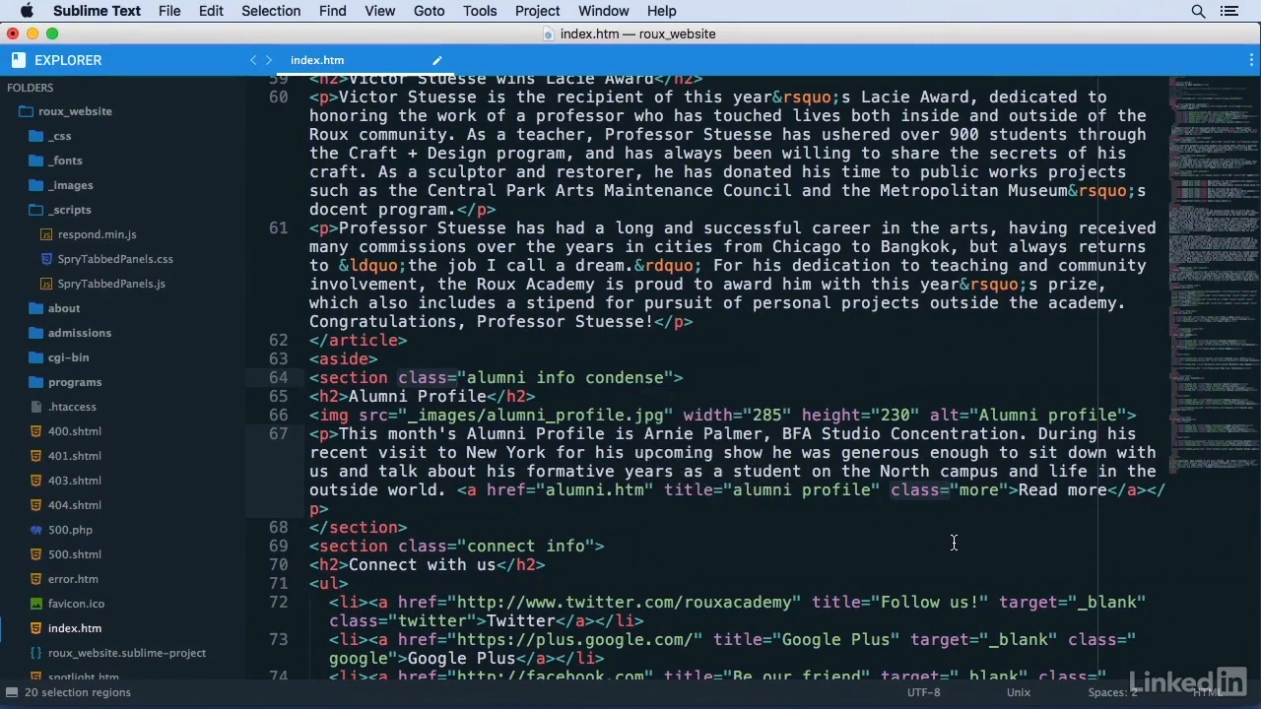
pyautogui.moveTo(930, 511)
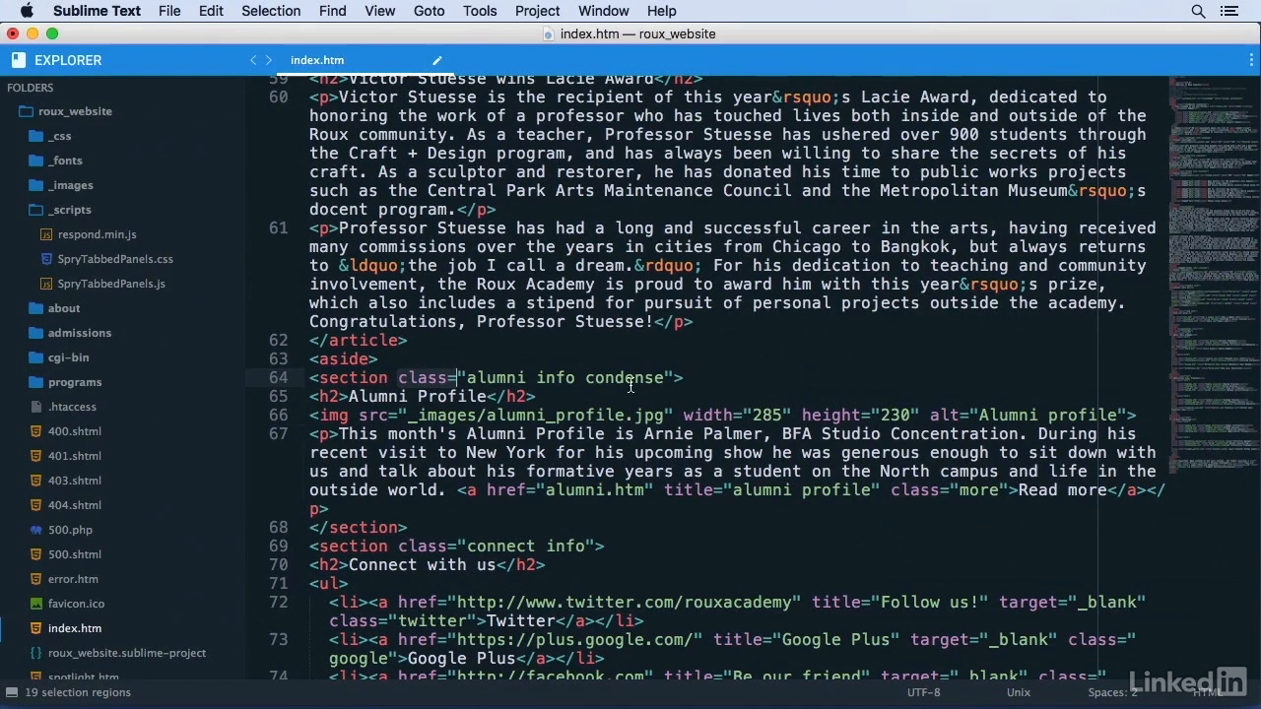
pyautogui.moveTo(1013, 363)
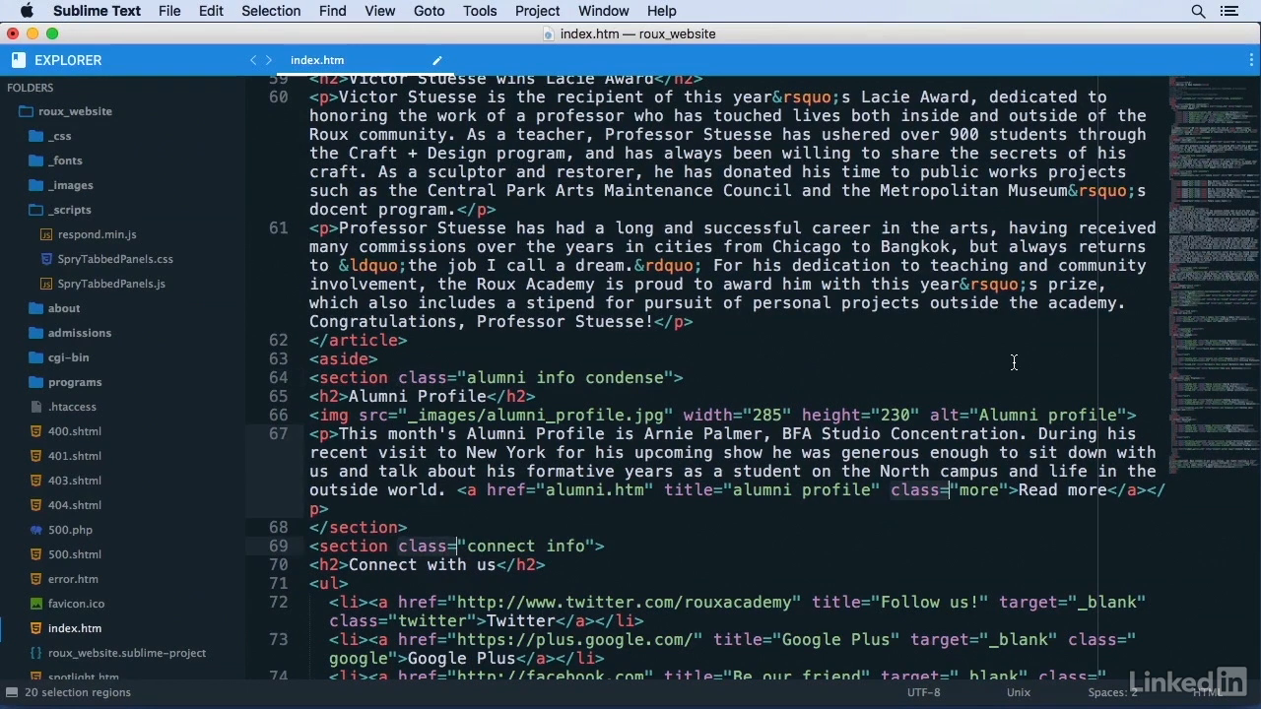
# Add the remaining single-word class values through the alumni and social links sections, reaching 35 matches
pyautogui.scroll(-3)
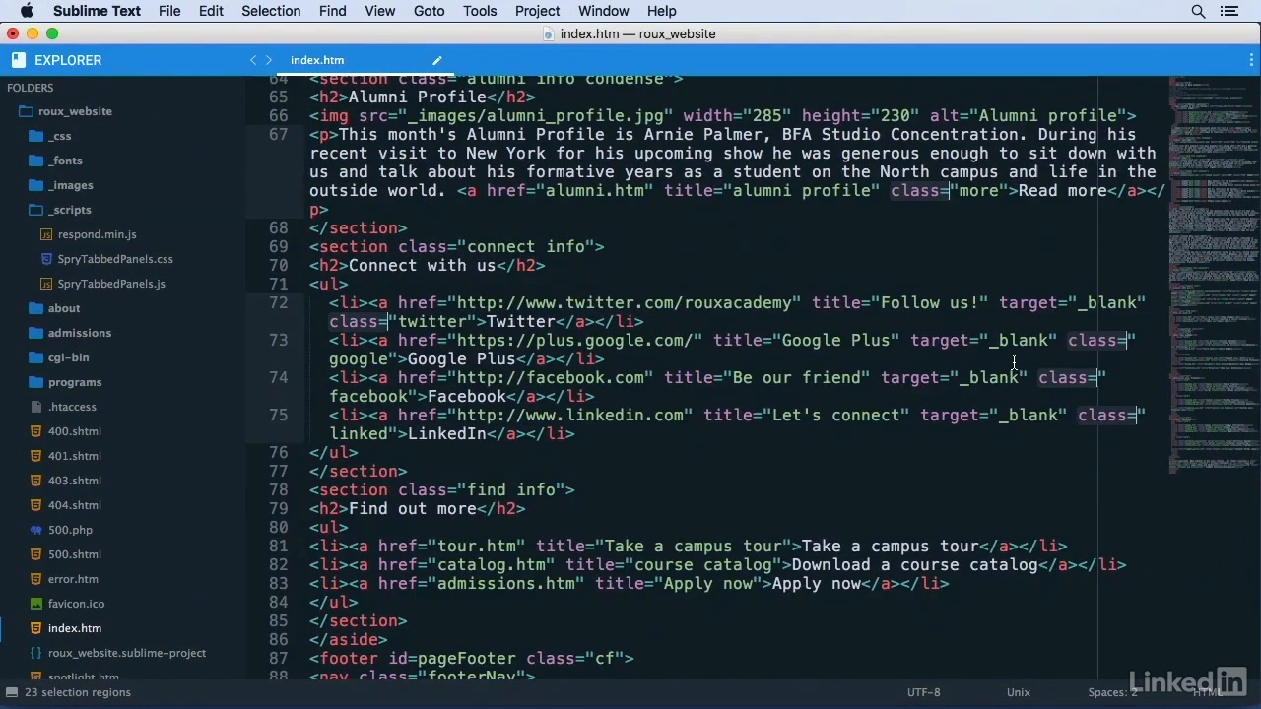
pyautogui.scroll(-3)
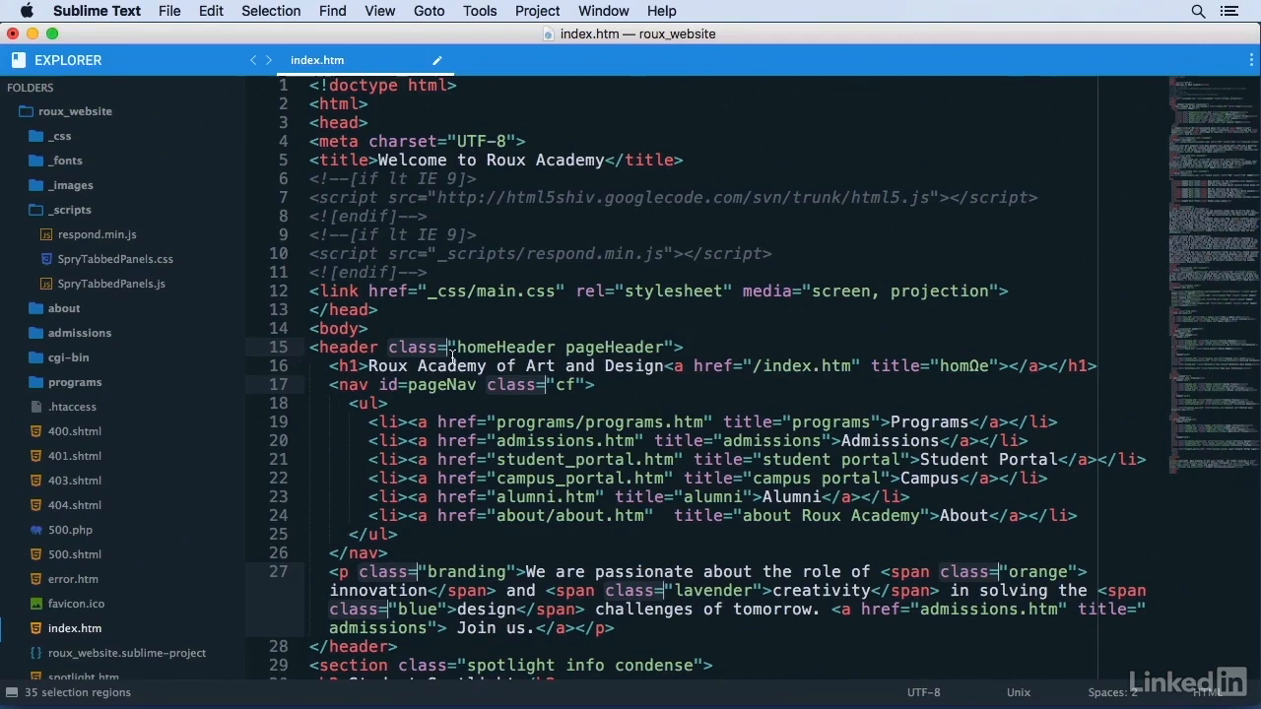
pyautogui.moveTo(772, 339)
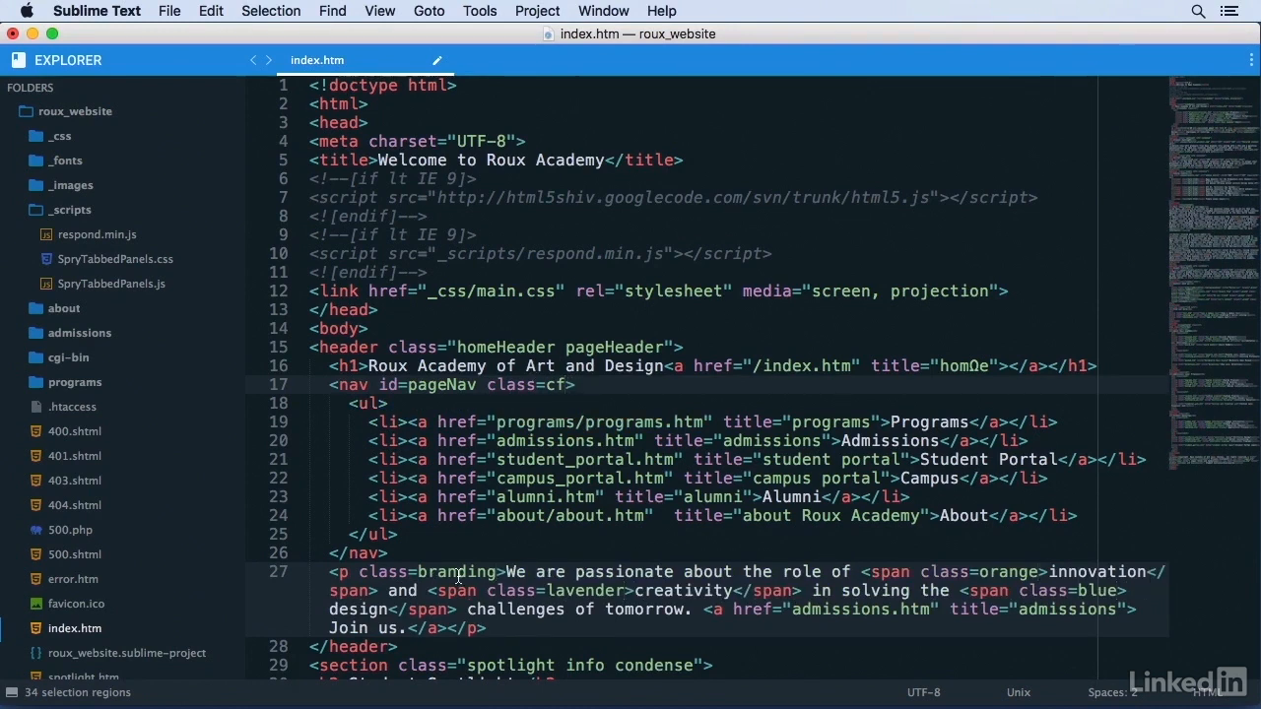
# Scroll through index.htm to verify cf, branding, date, more and info now appear unquoted
pyautogui.scroll(-3)
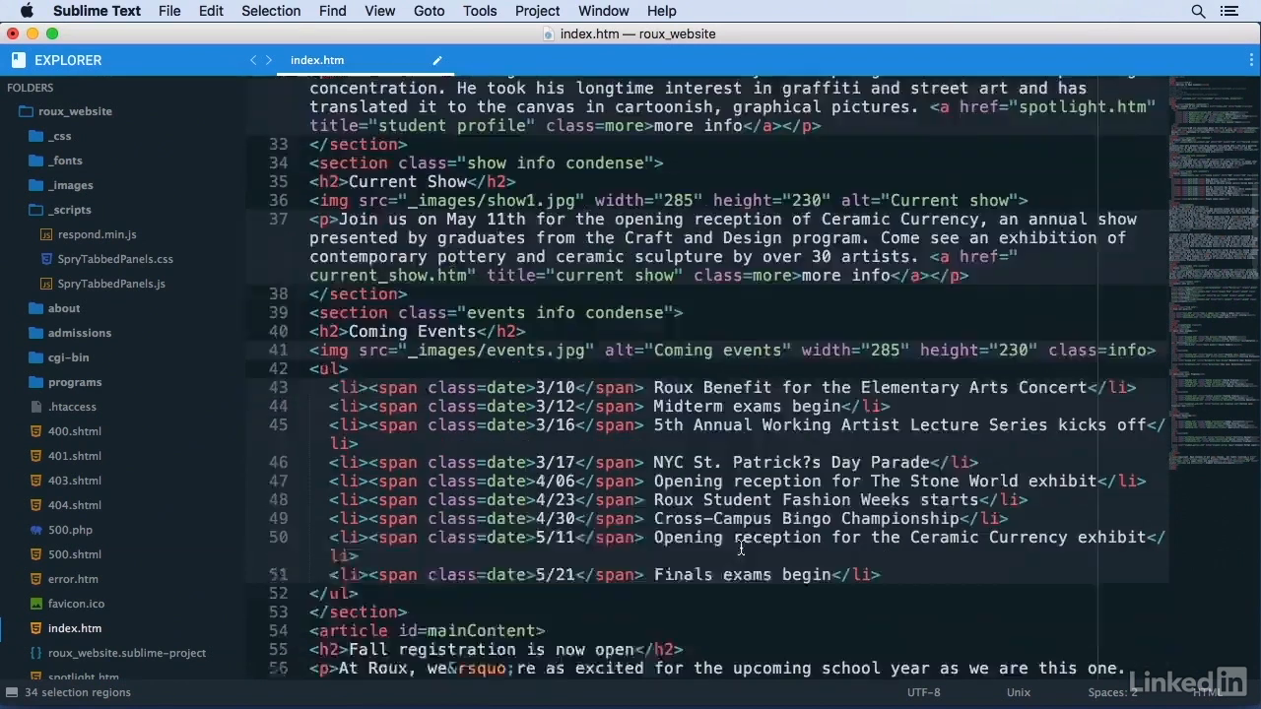
pyautogui.scroll(-3)
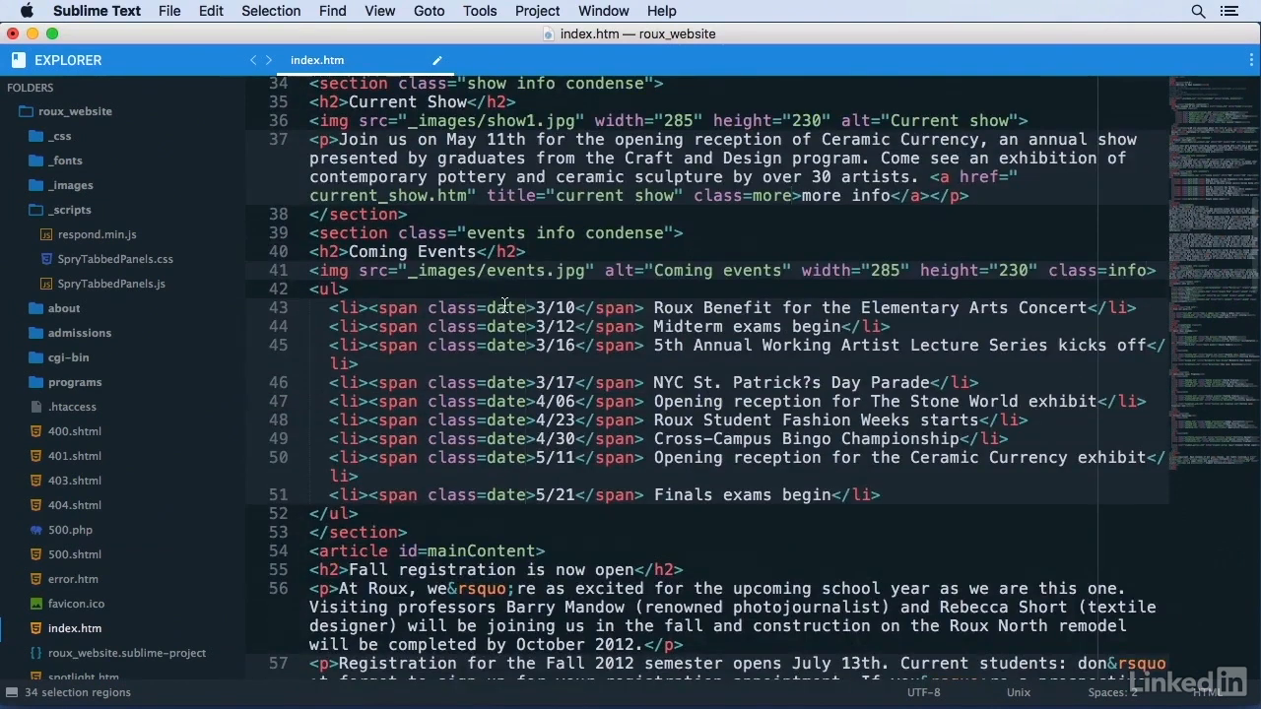
pyautogui.scroll(-3)
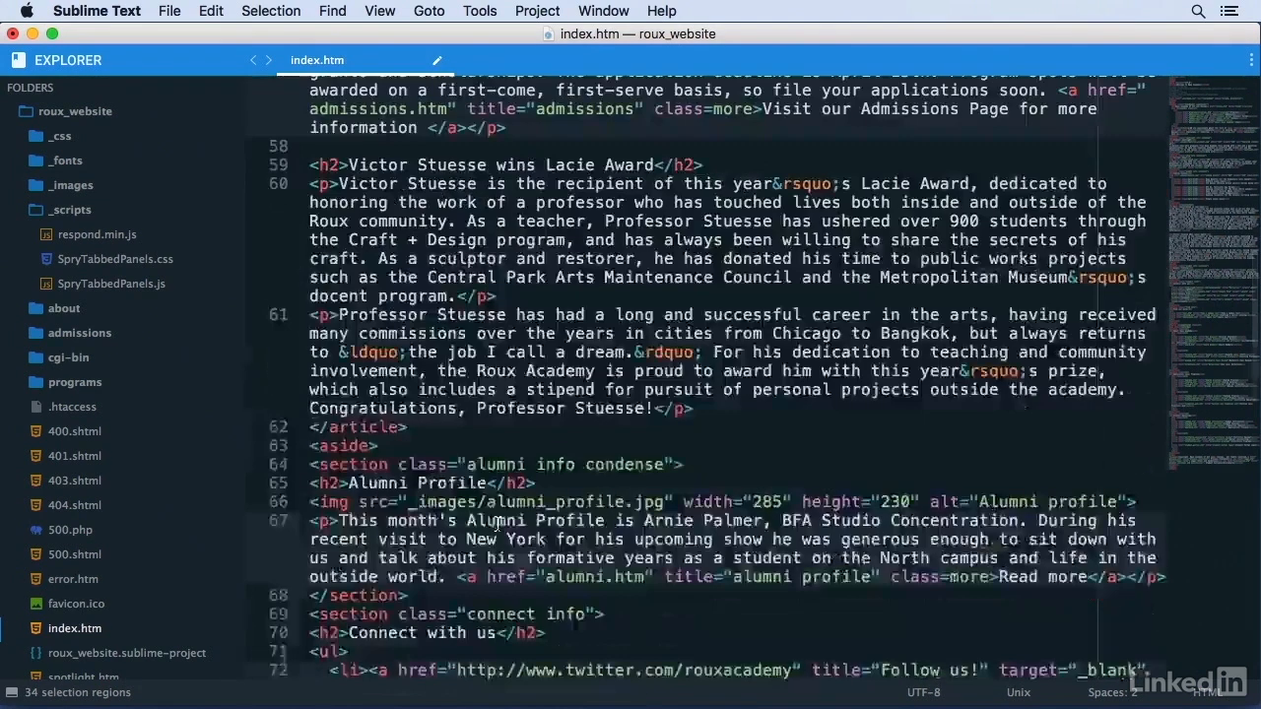